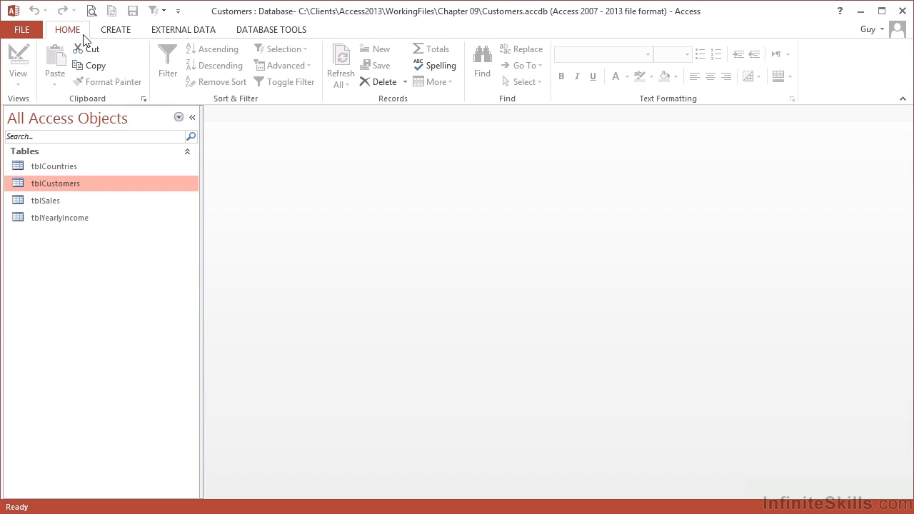
- Open the Relationships window from Database Tools to view the Customers tables and links
left_click(271, 29)
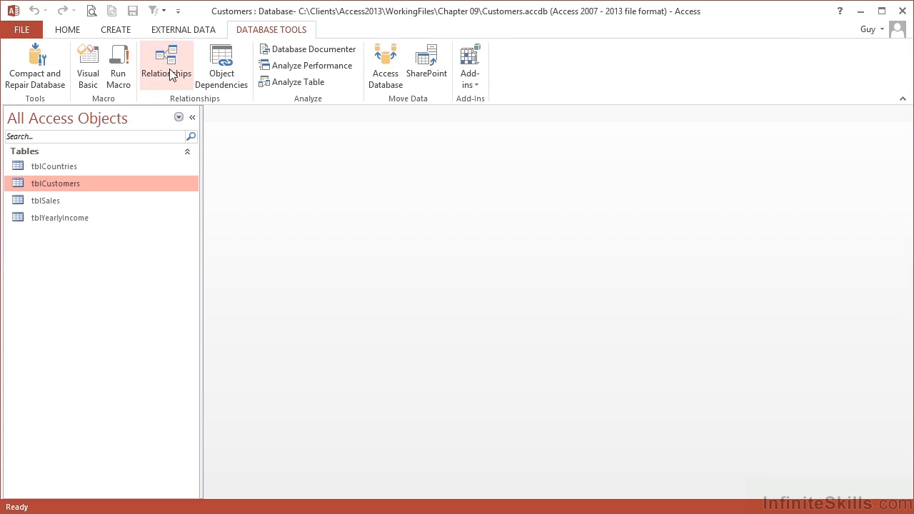
left_click(166, 64)
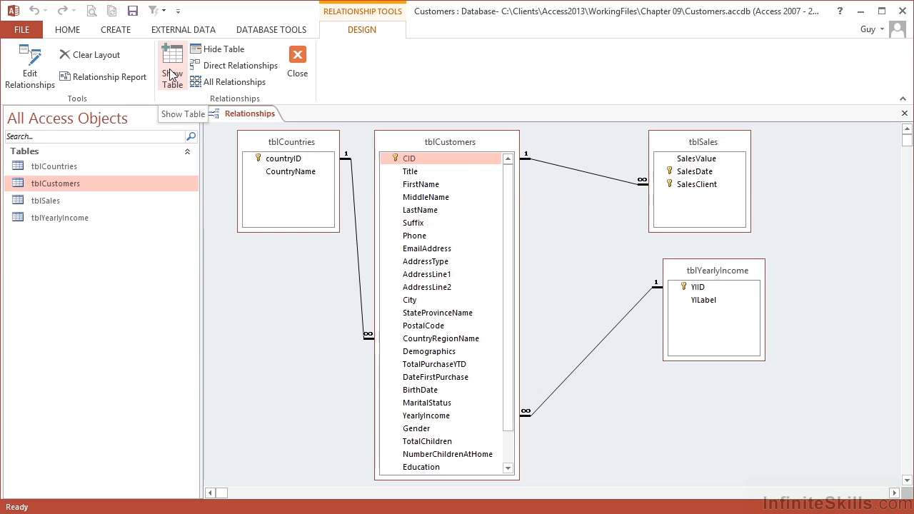
mouse_move(221, 104)
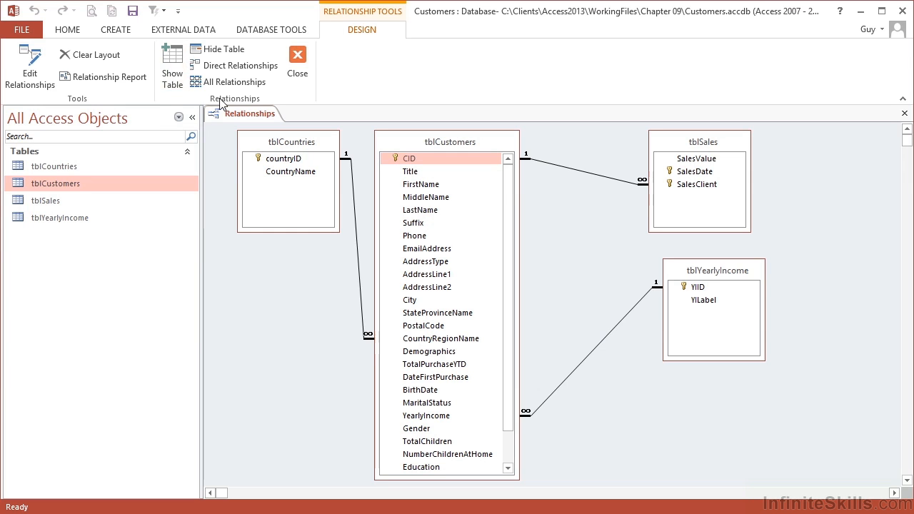
mouse_move(139, 97)
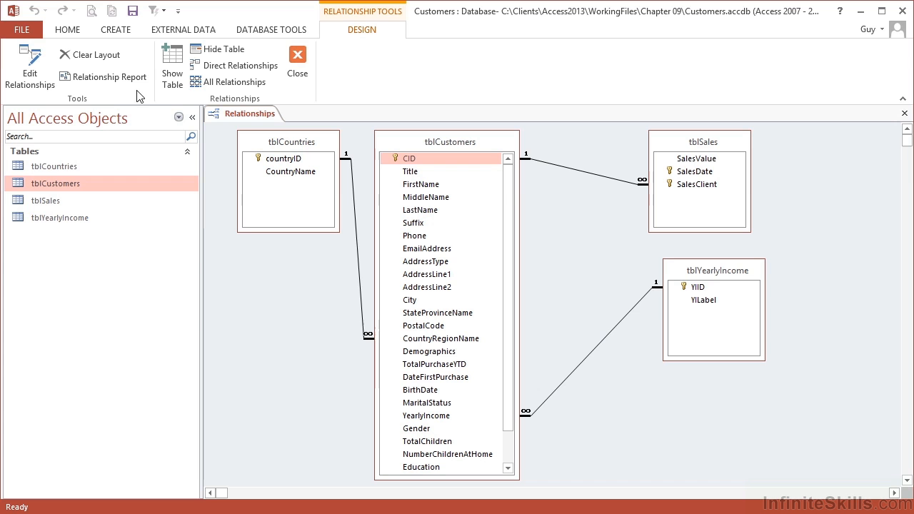
mouse_move(103, 76)
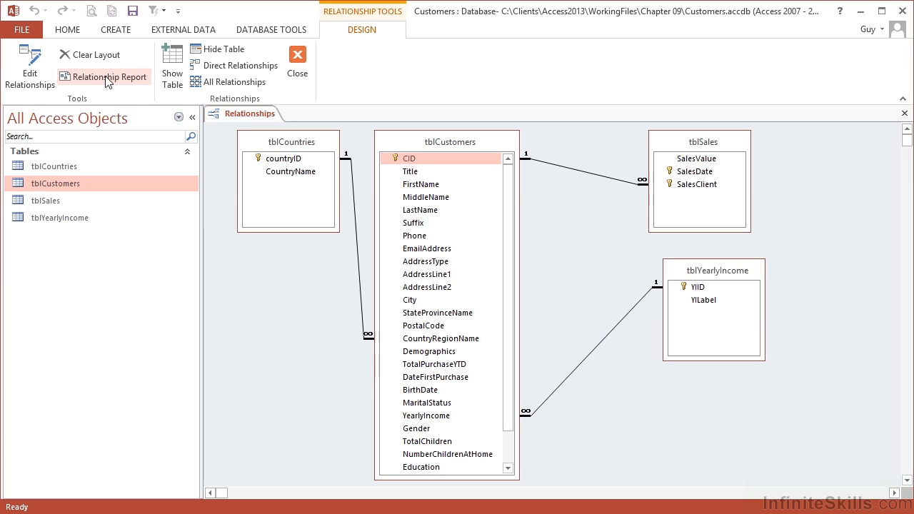
- Generate a Relationships for Customers report in Print Preview using Relationship Report
left_click(110, 76)
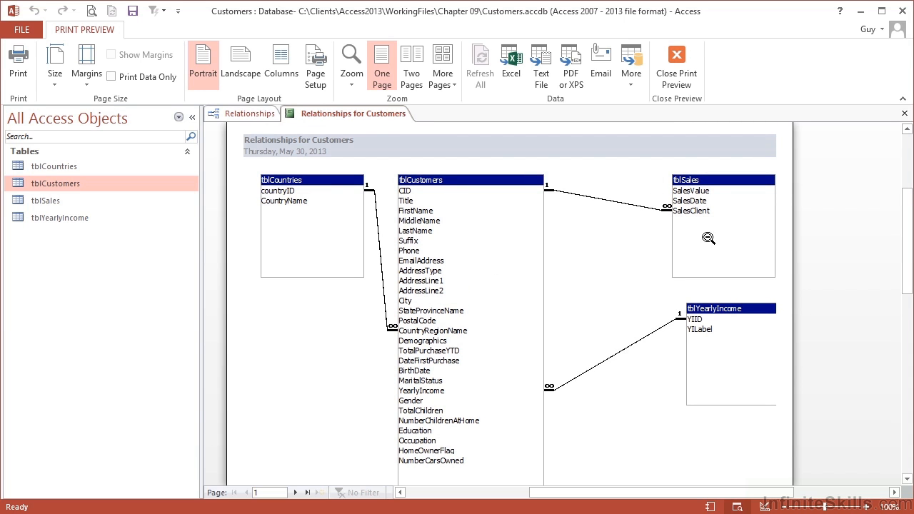
mouse_move(490, 349)
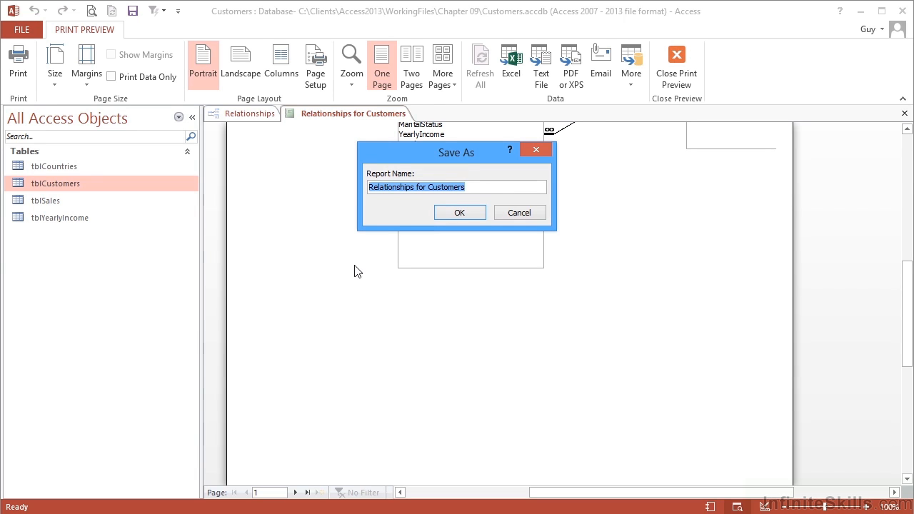
- Rename the report to Relationships05312013 in Save As and confirm saving
left_click(471, 187)
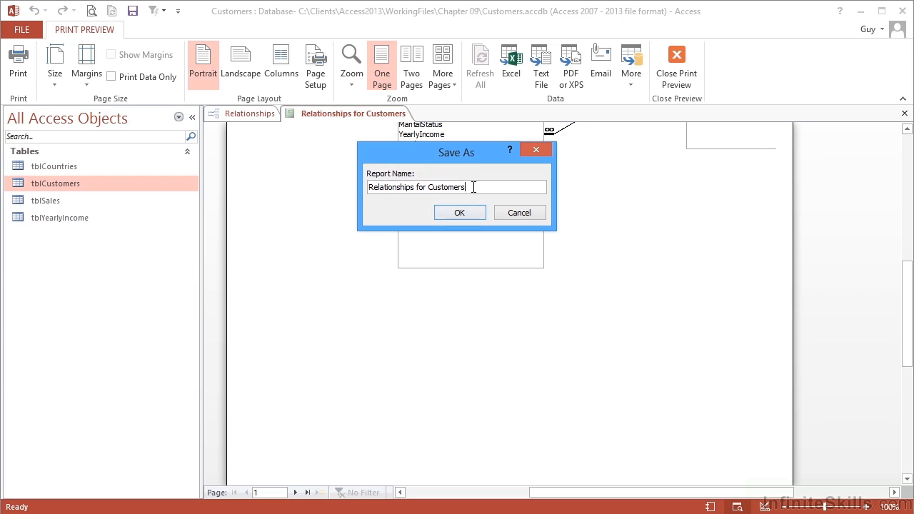
key("Backspace")
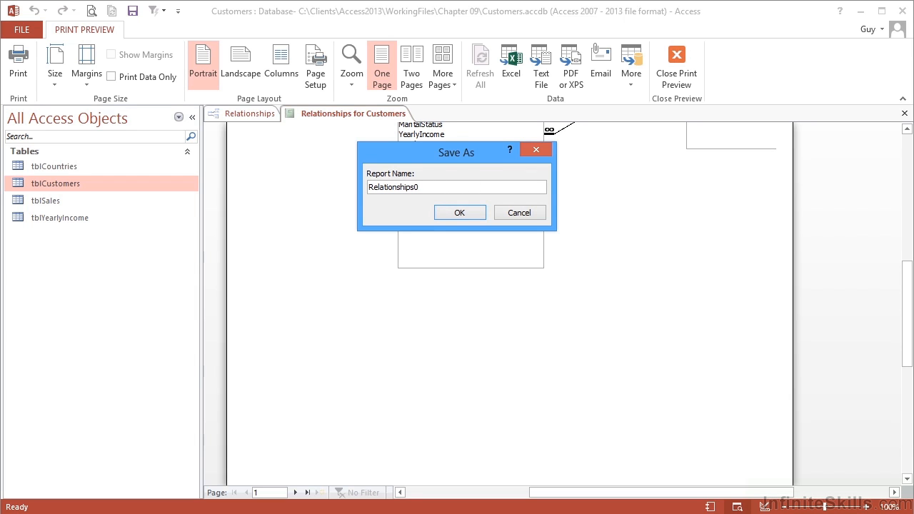
type("05312013")
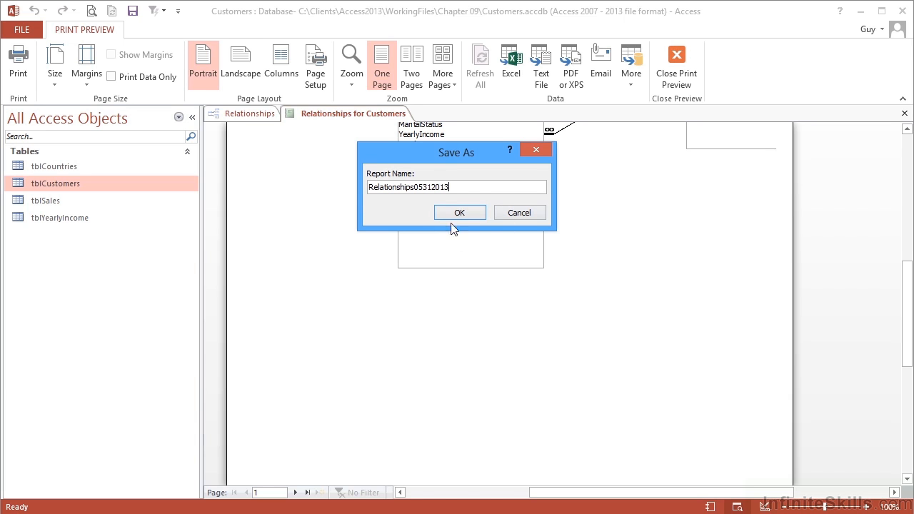
left_click(459, 212)
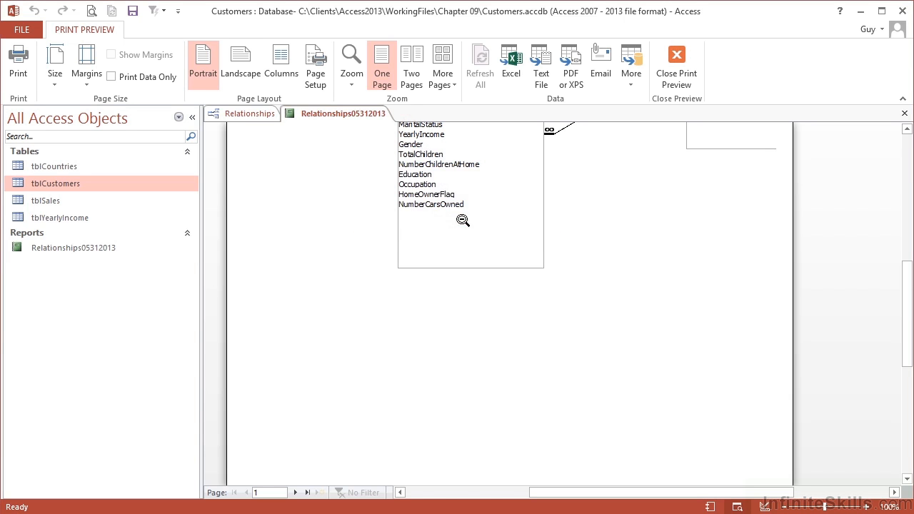
mouse_move(260, 284)
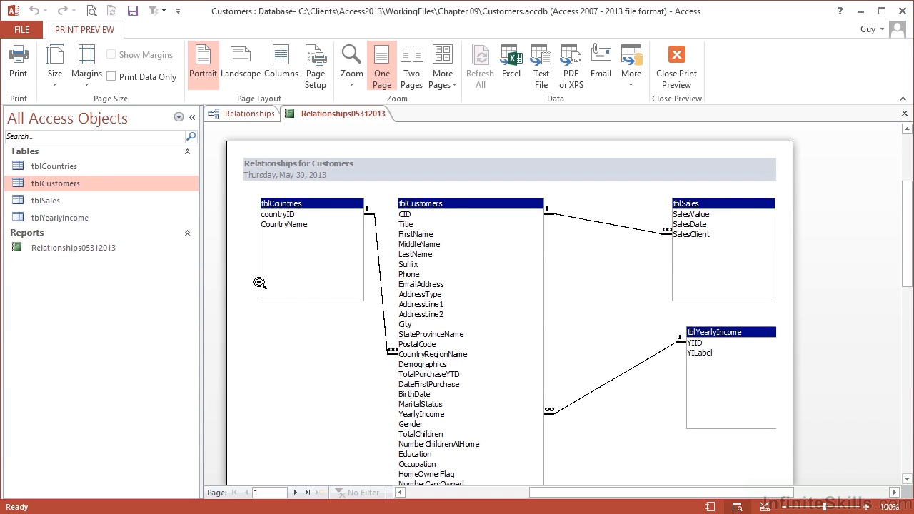
mouse_move(72, 248)
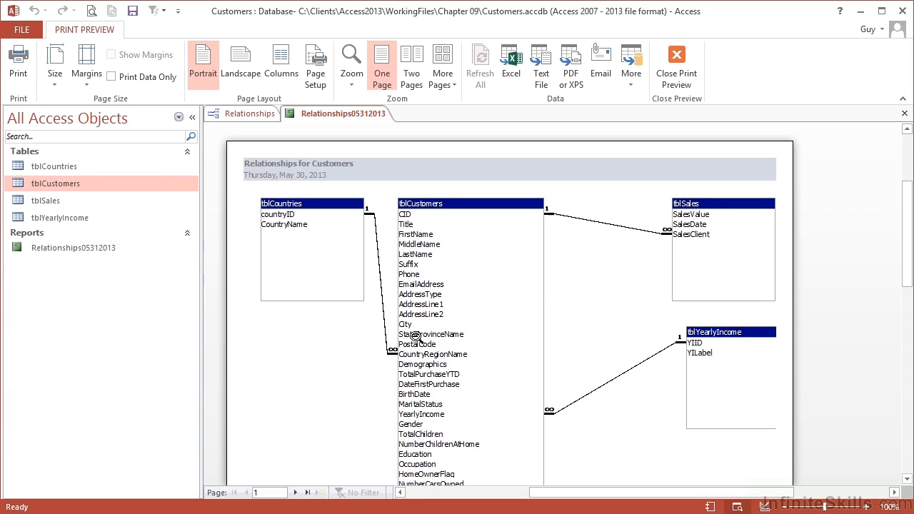
- Switch Relationships05312013 to Design View and select the tblSales box
right_click(417, 338)
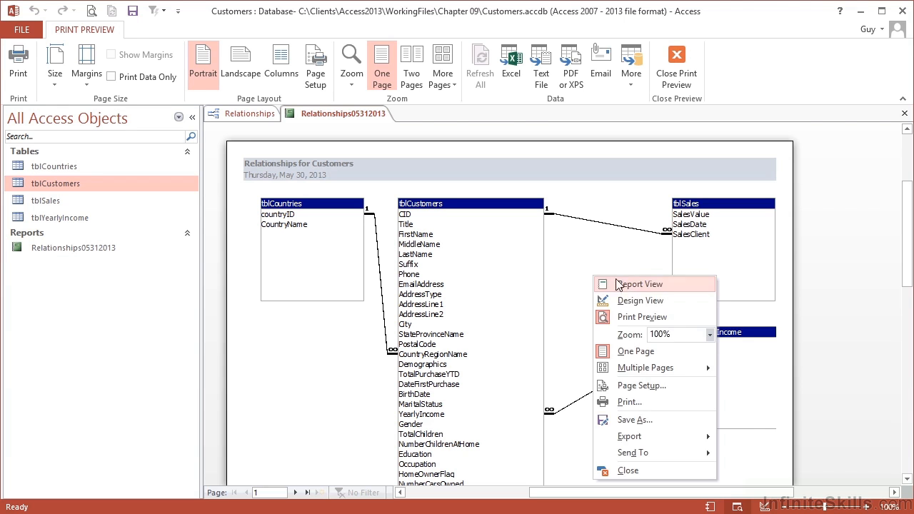
left_click(640, 300)
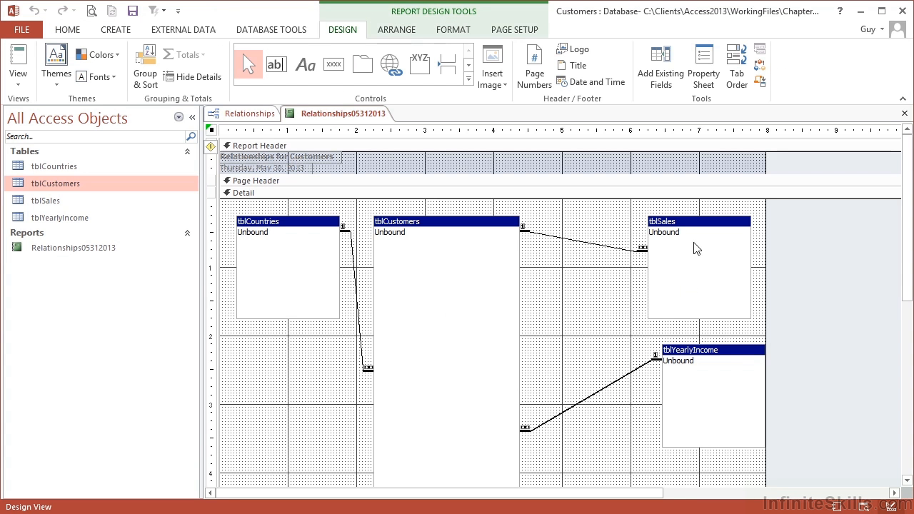
left_click(698, 221)
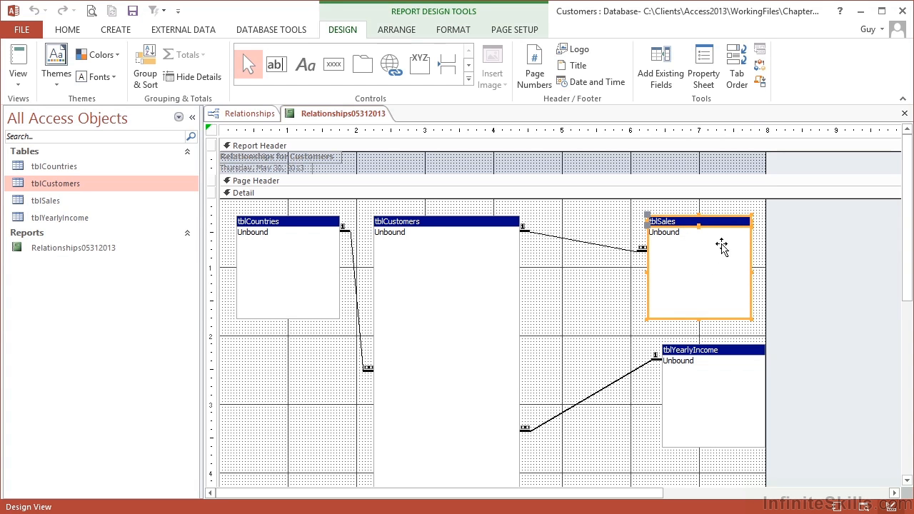
mouse_move(748, 254)
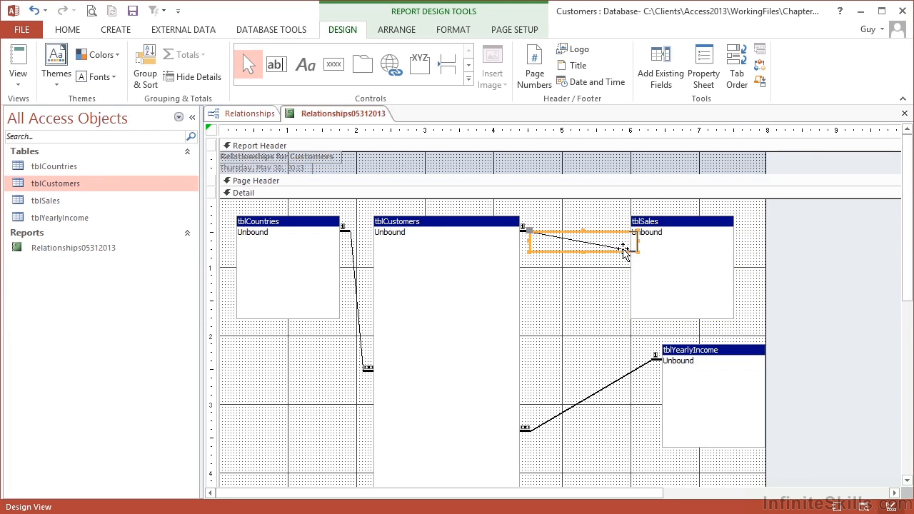
mouse_move(682, 234)
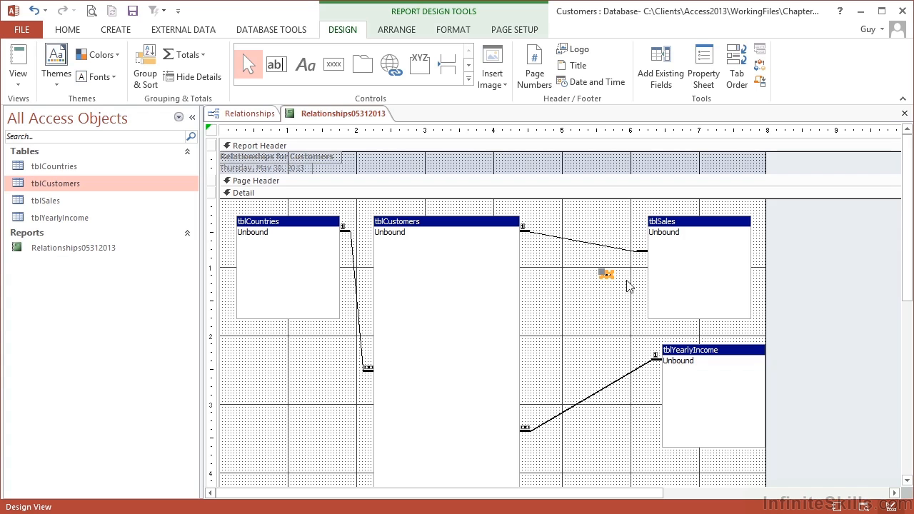
mouse_move(614, 311)
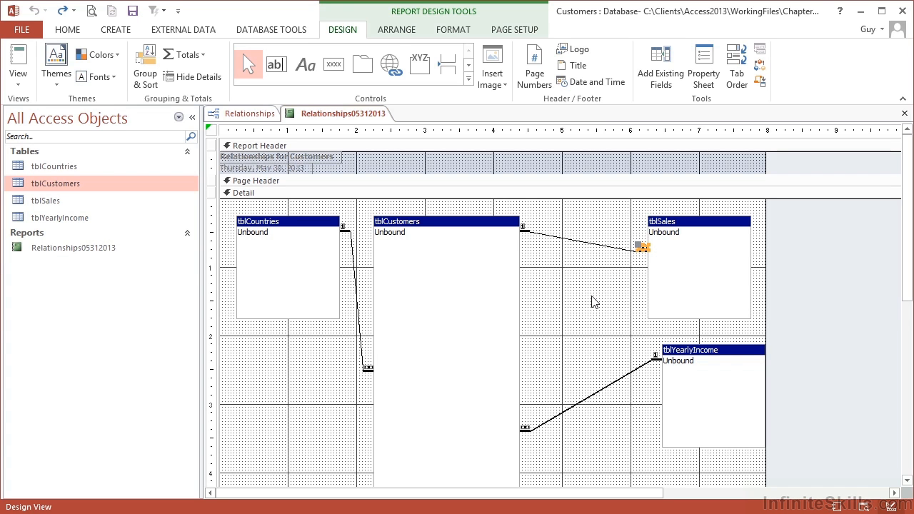
mouse_move(696, 252)
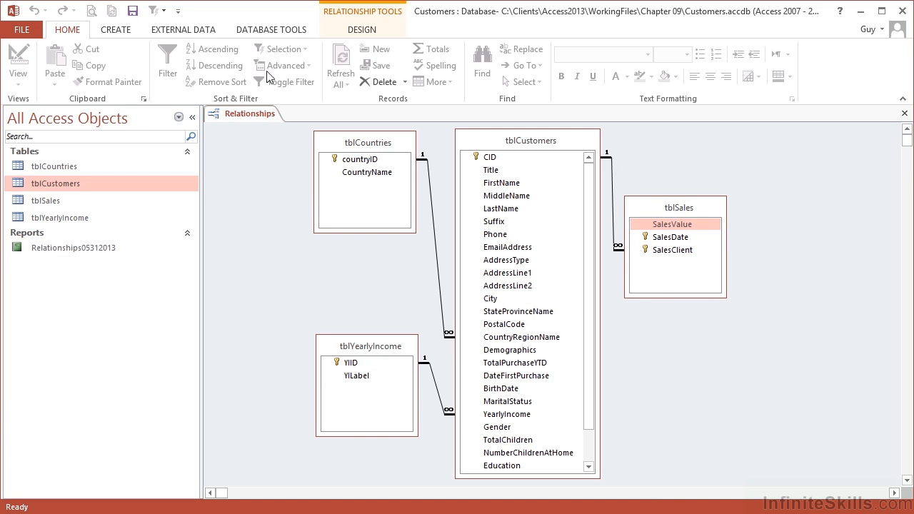
- Generate a new relationships report and enter Relationshipsv2 as its name
left_click(362, 29)
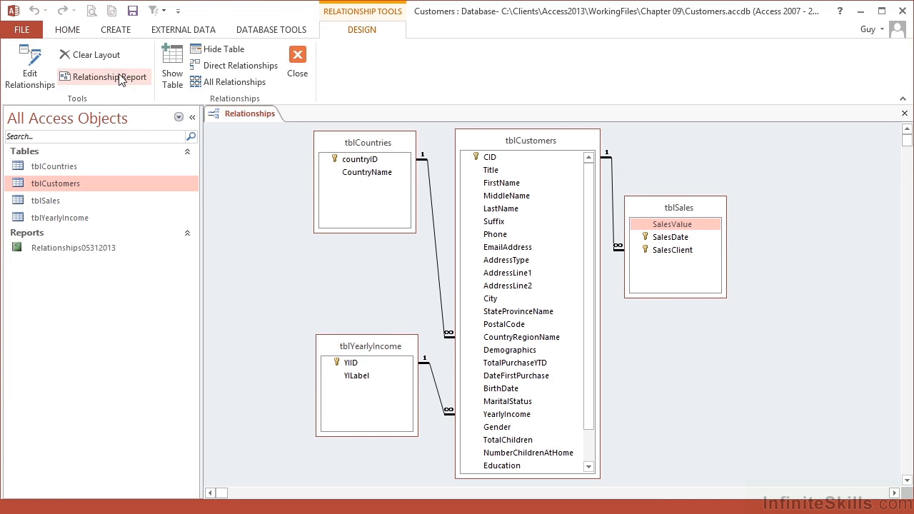
left_click(110, 77)
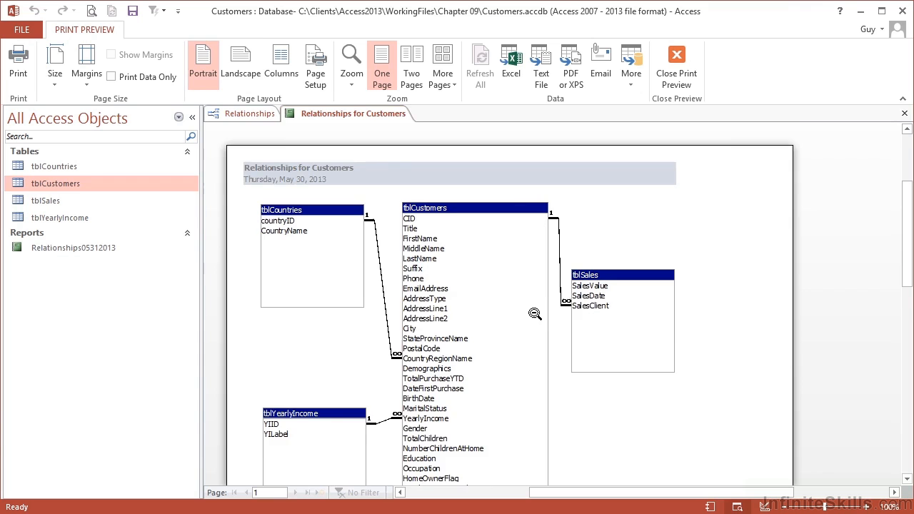
scroll("down", 3)
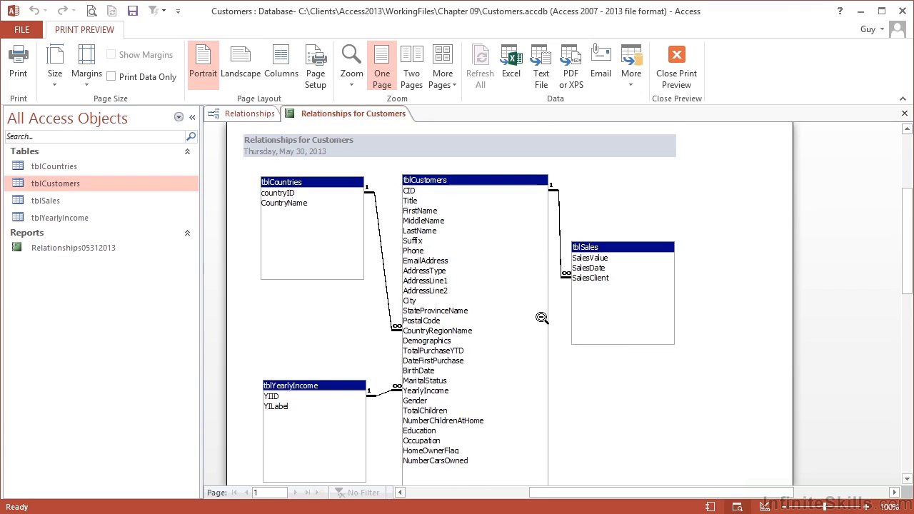
mouse_move(315, 205)
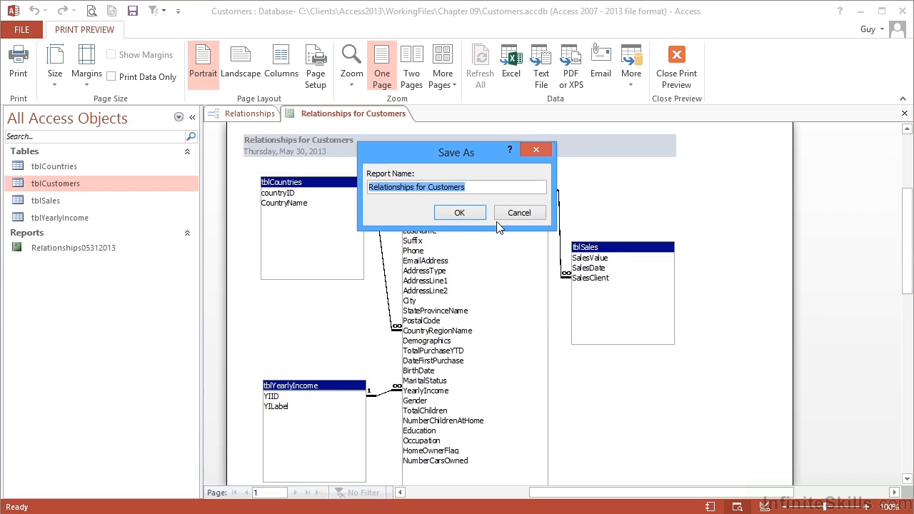
type("Relationships f")
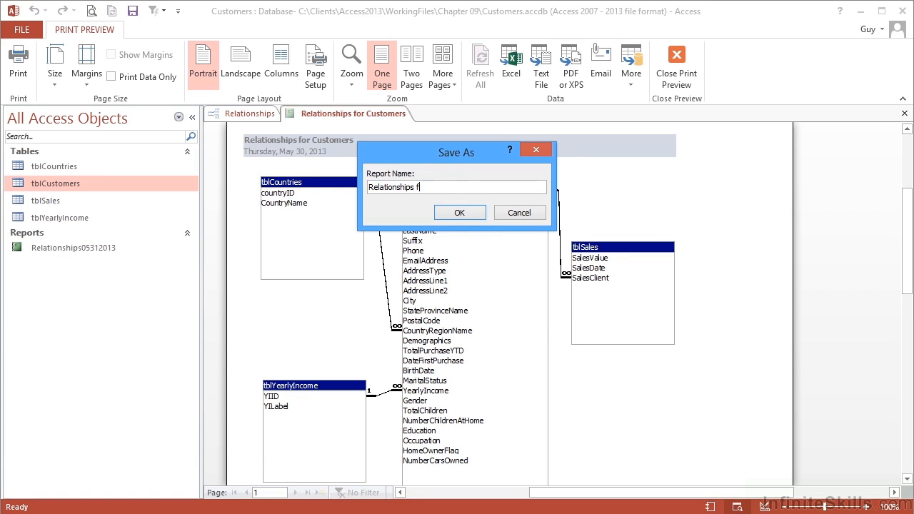
key("BackSpace")
type("v2")
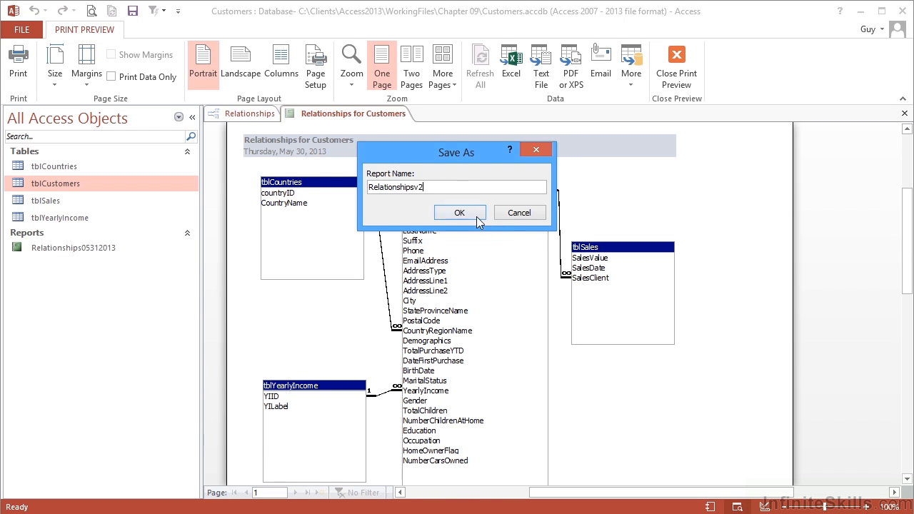
- Save the report as Relationshipsv2, then display File > Save As > Save Object As
left_click(459, 212)
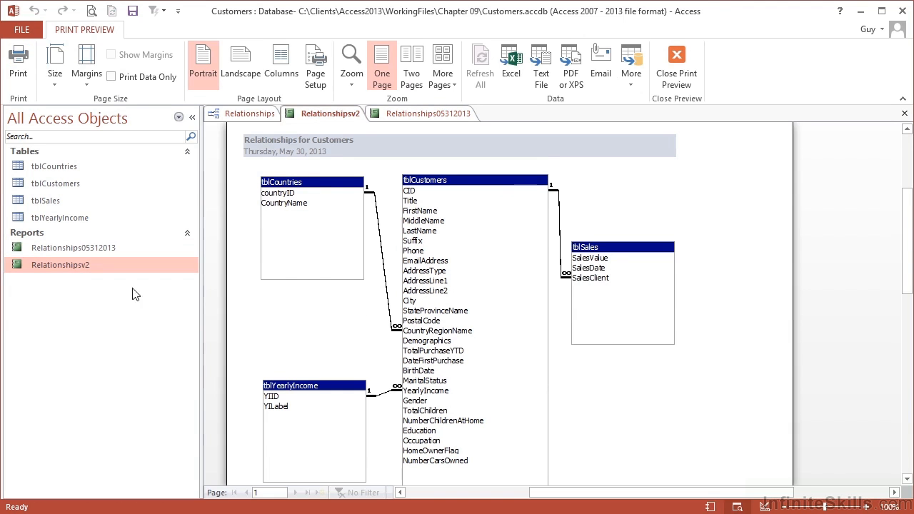
mouse_move(117, 275)
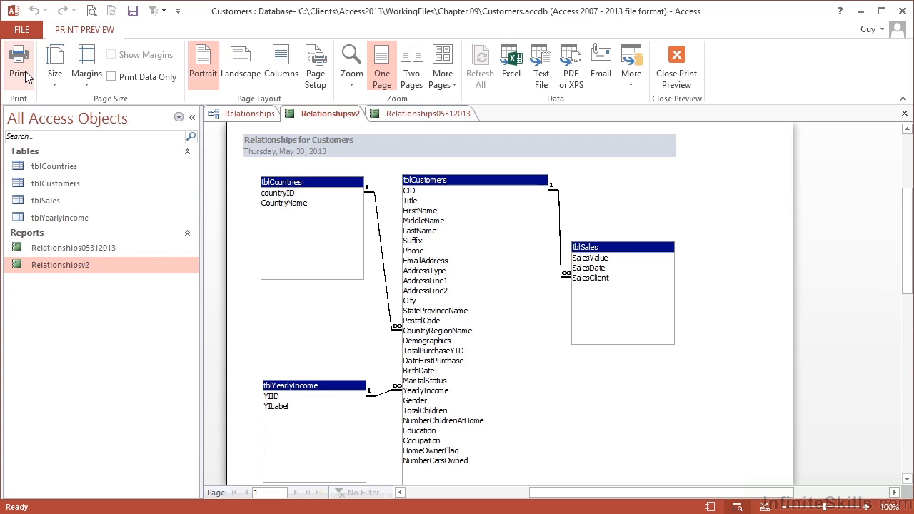
left_click(22, 29)
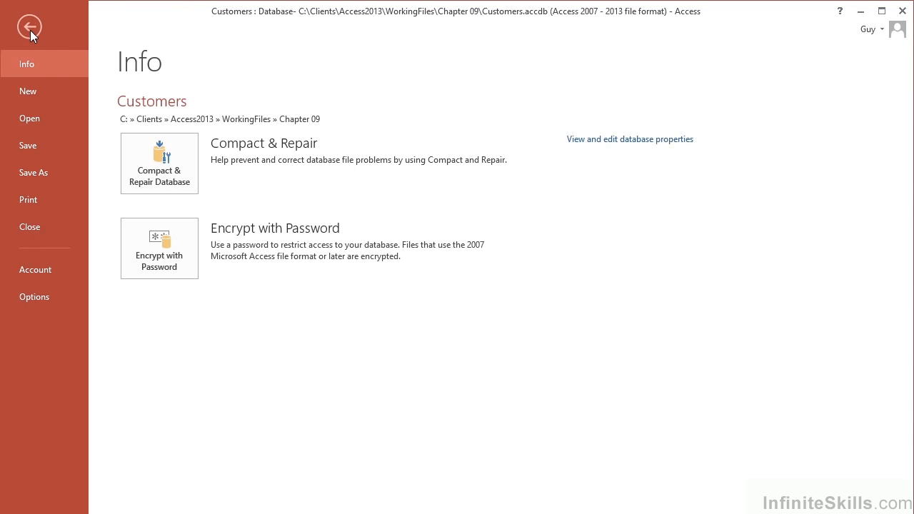
left_click(33, 172)
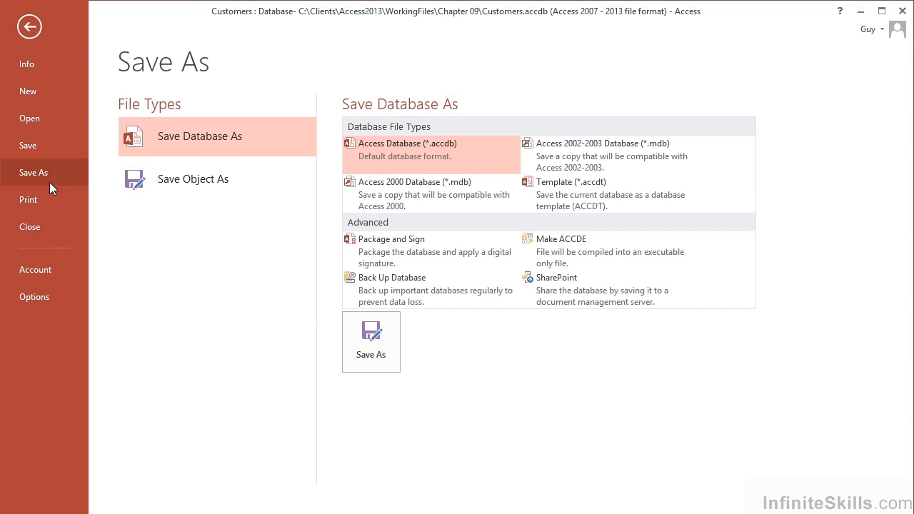
left_click(193, 179)
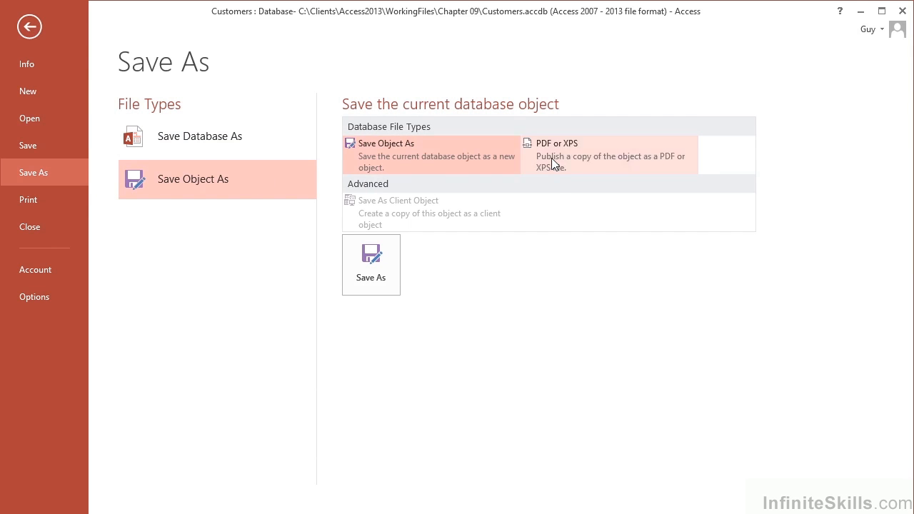